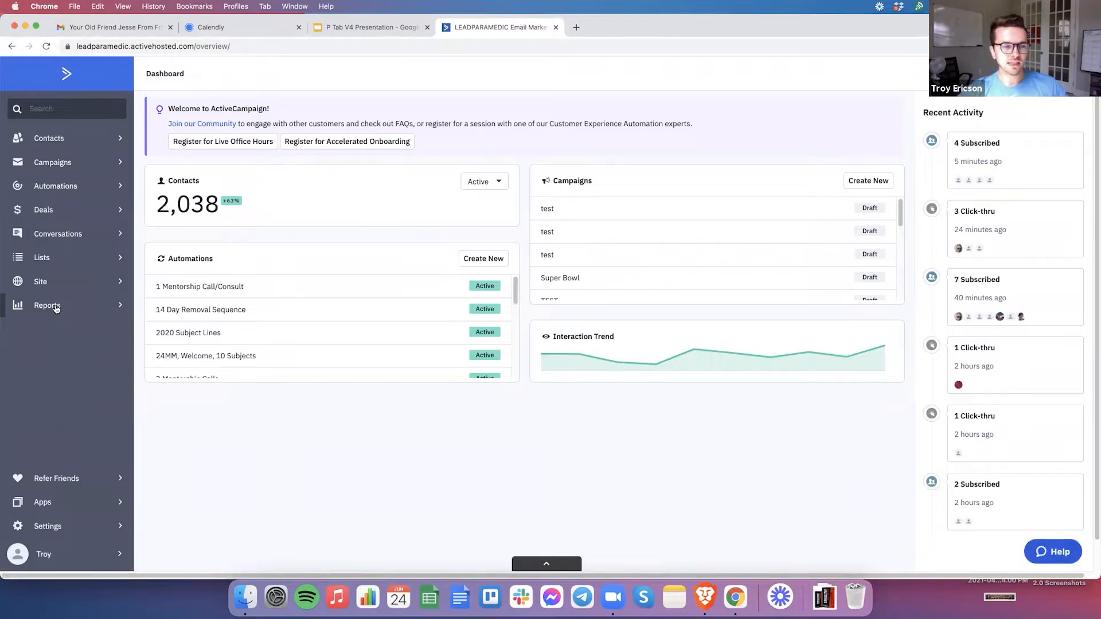
- Open Reports from the left sidebar to view All Campaigns with sent counts, opens and clicks
{"action": "left_click", "coordinate": [47, 306]}
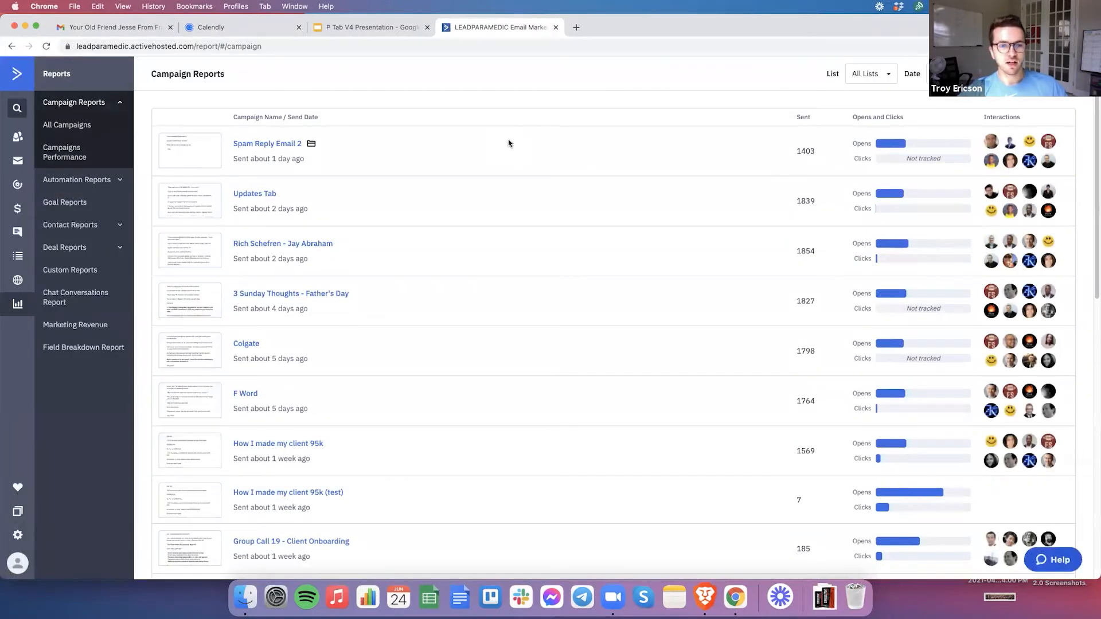
{"action": "mouse_move", "coordinate": [891, 143]}
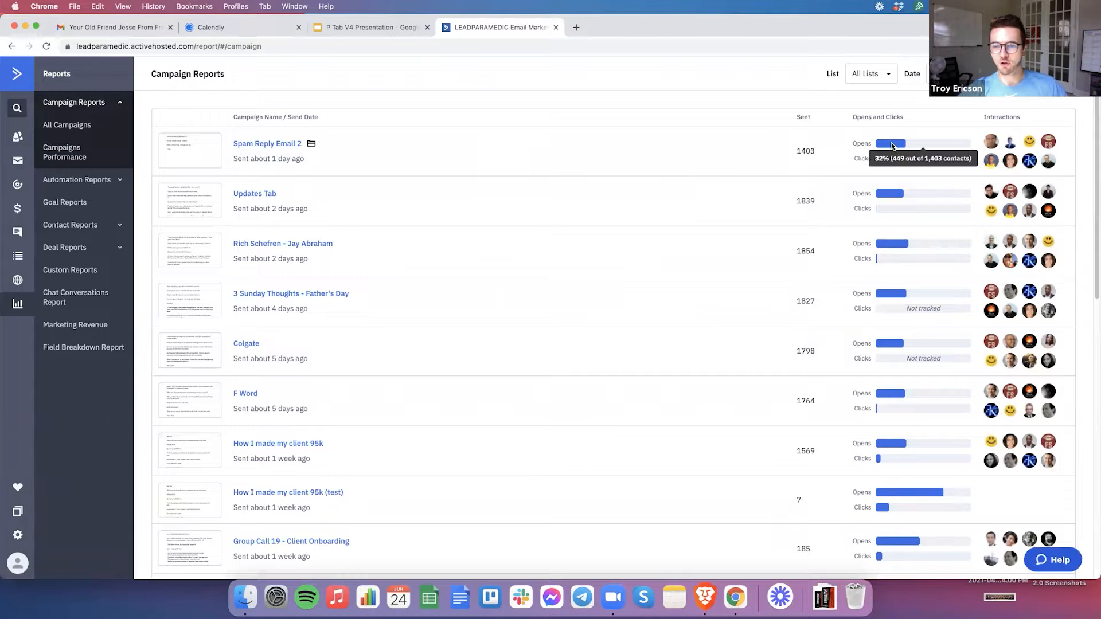
{"action": "mouse_move", "coordinate": [892, 244]}
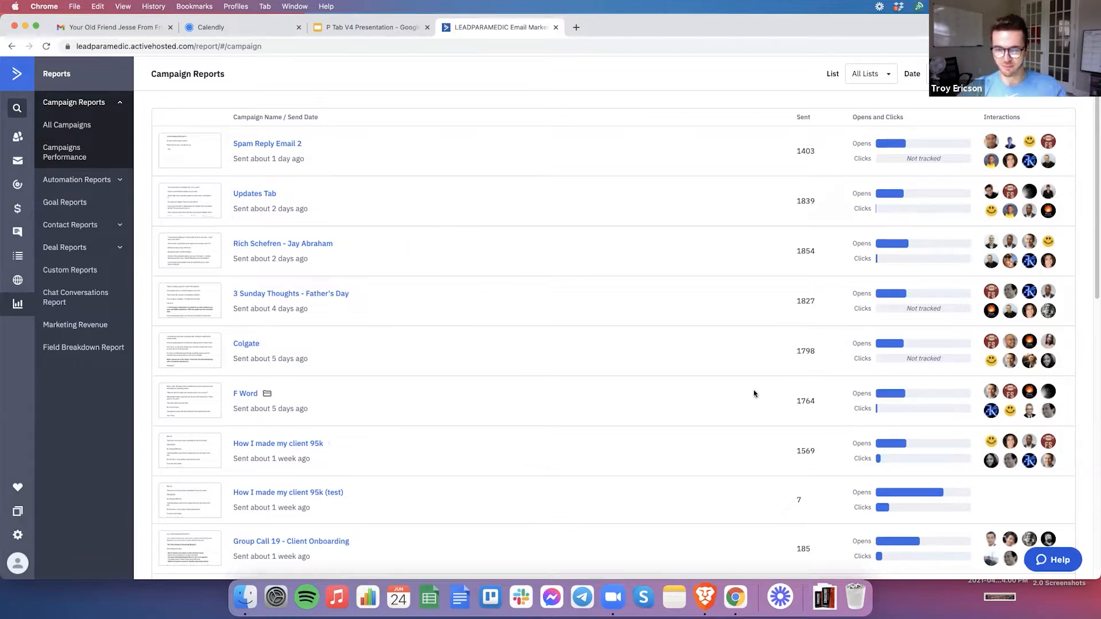
{"action": "mouse_move", "coordinate": [770, 391]}
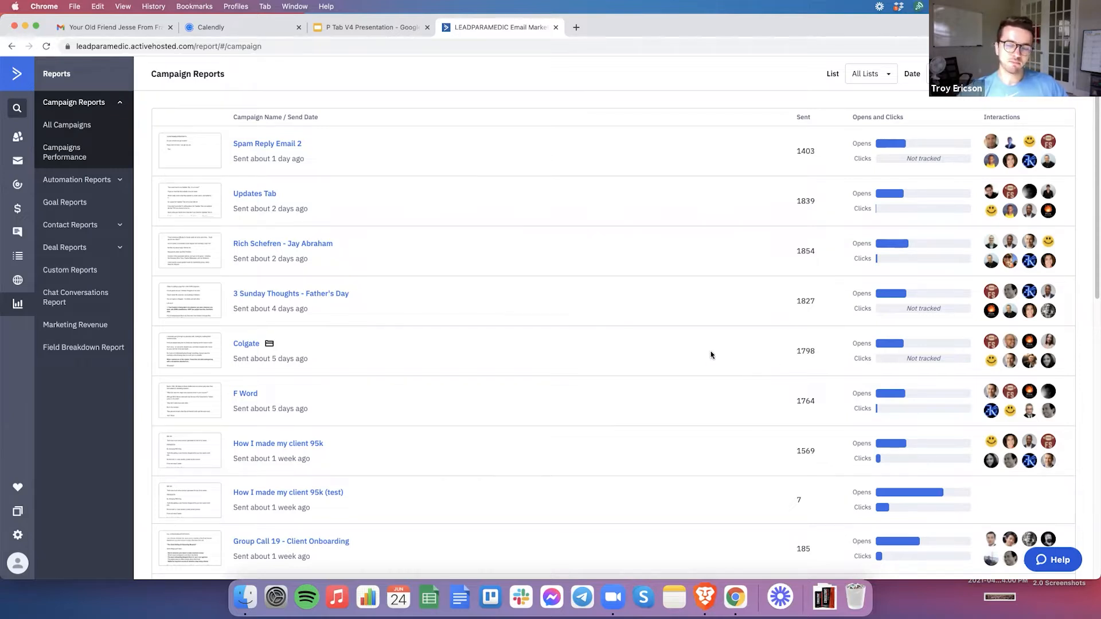
{"action": "mouse_move", "coordinate": [200, 275]}
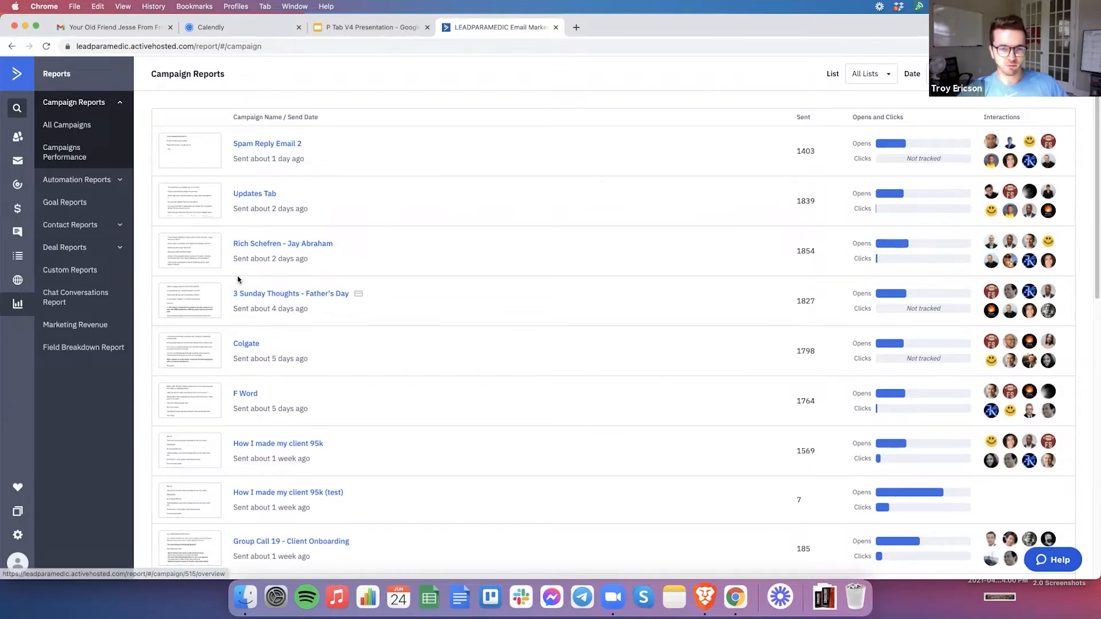
{"action": "mouse_move", "coordinate": [659, 127]}
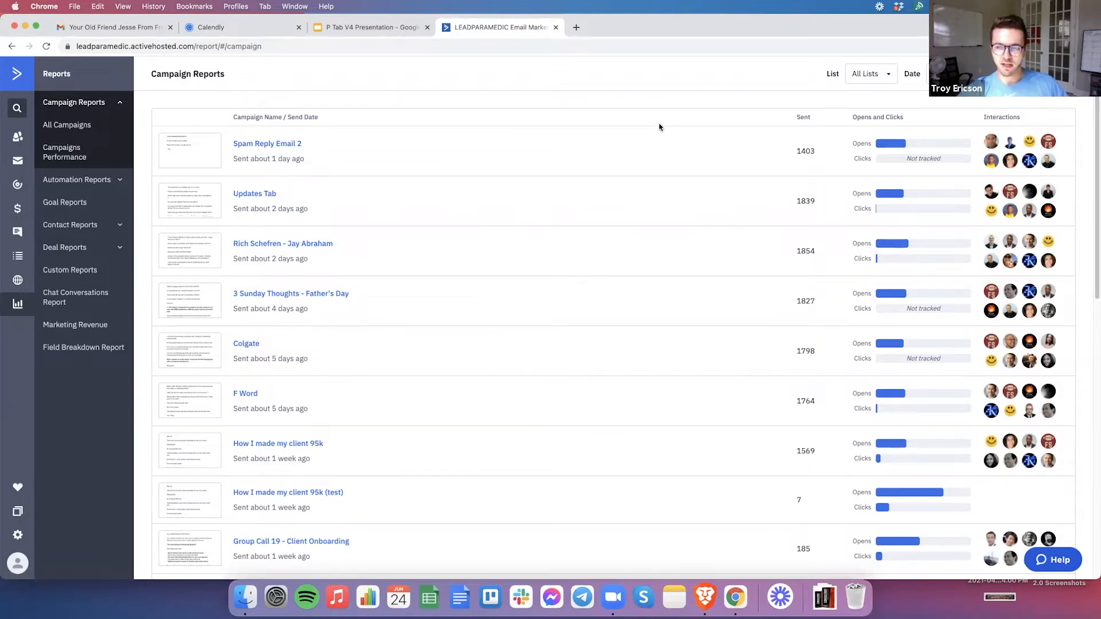